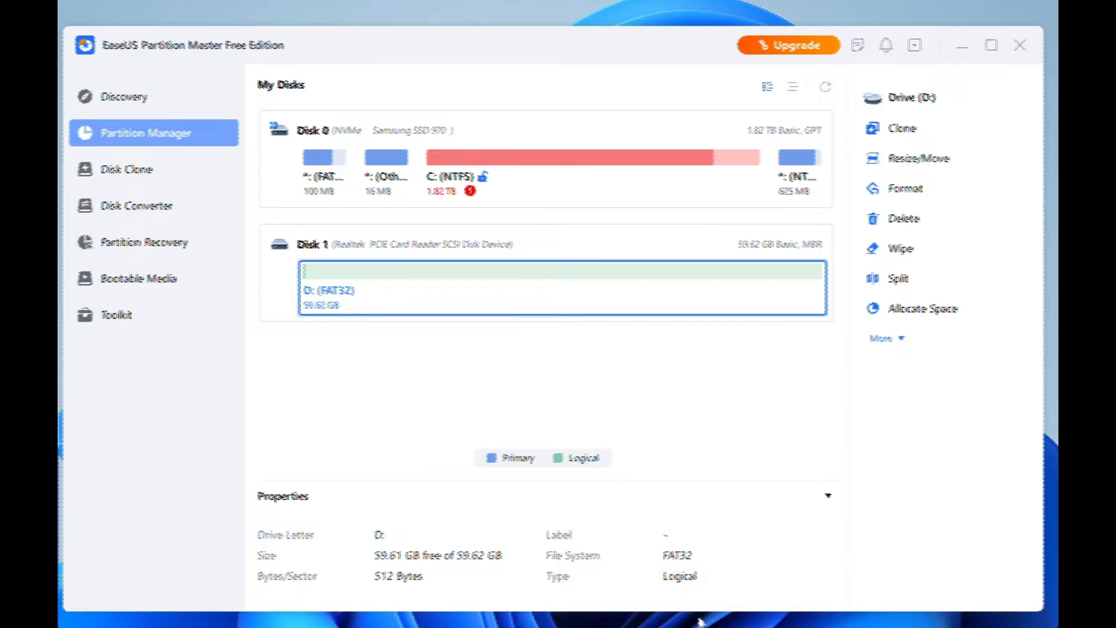
{"action": "mouse_move", "coordinate": [701, 577]}
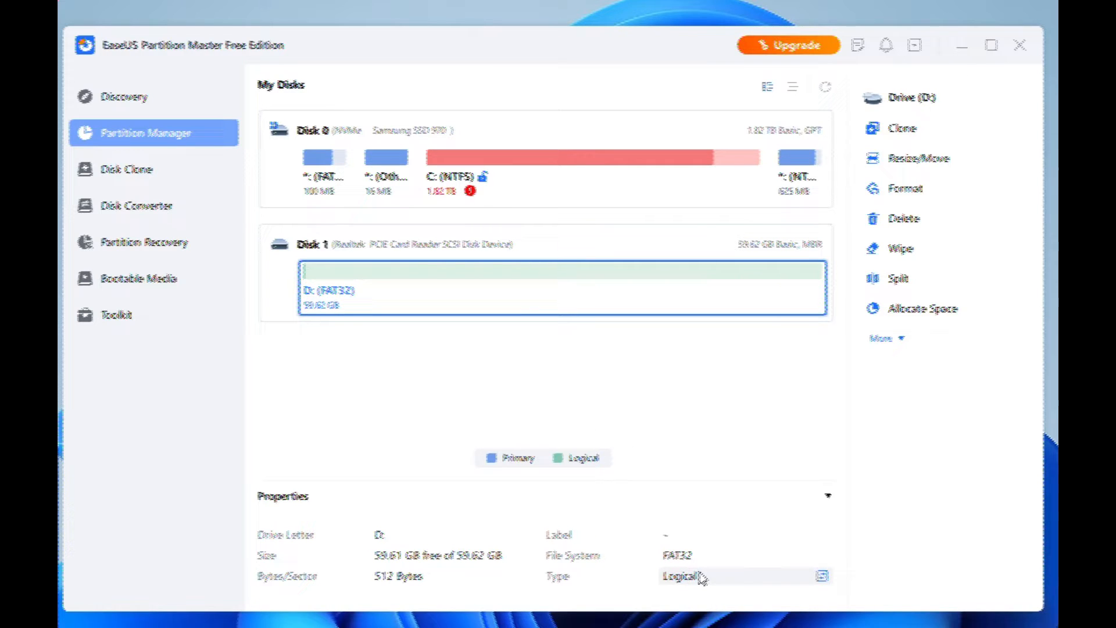
Delete the FAT32 D: partition on Disk 1, leaving the SD card unallocated
{"action": "left_click", "coordinate": [904, 217]}
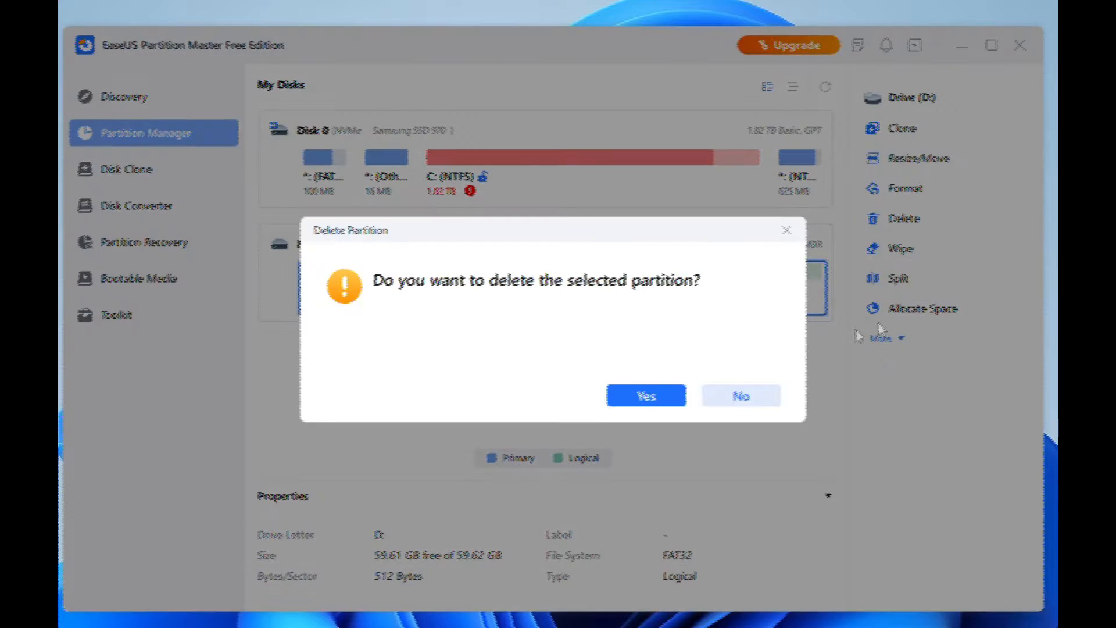
{"action": "left_click", "coordinate": [646, 396]}
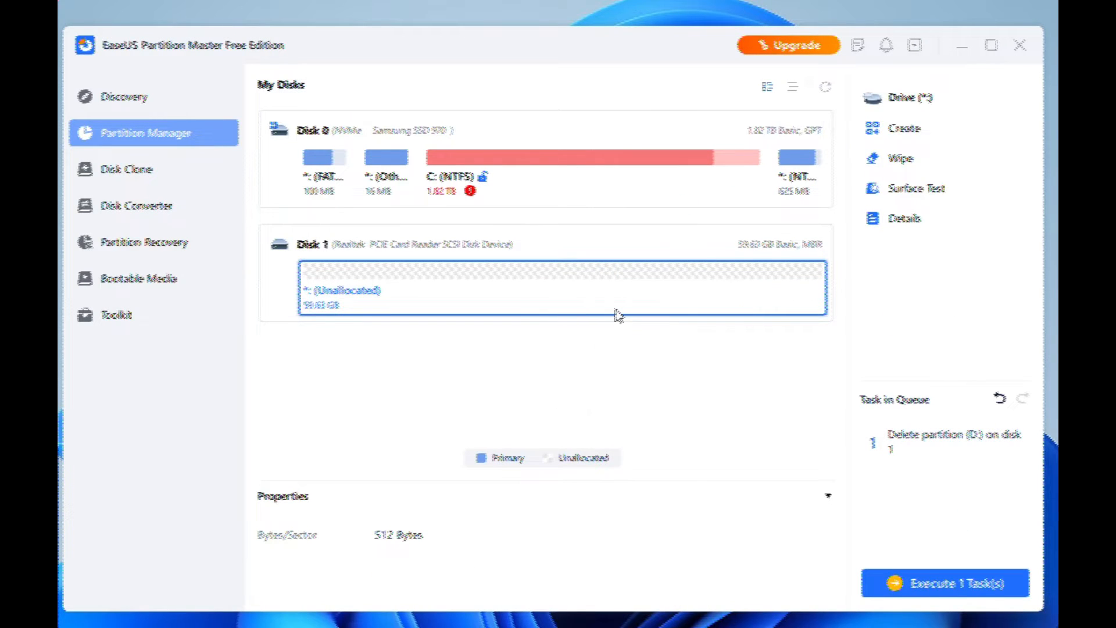
Create a D: partition across the whole of Disk 1 with FAT32 file system and Primary type
{"action": "left_click", "coordinate": [907, 128]}
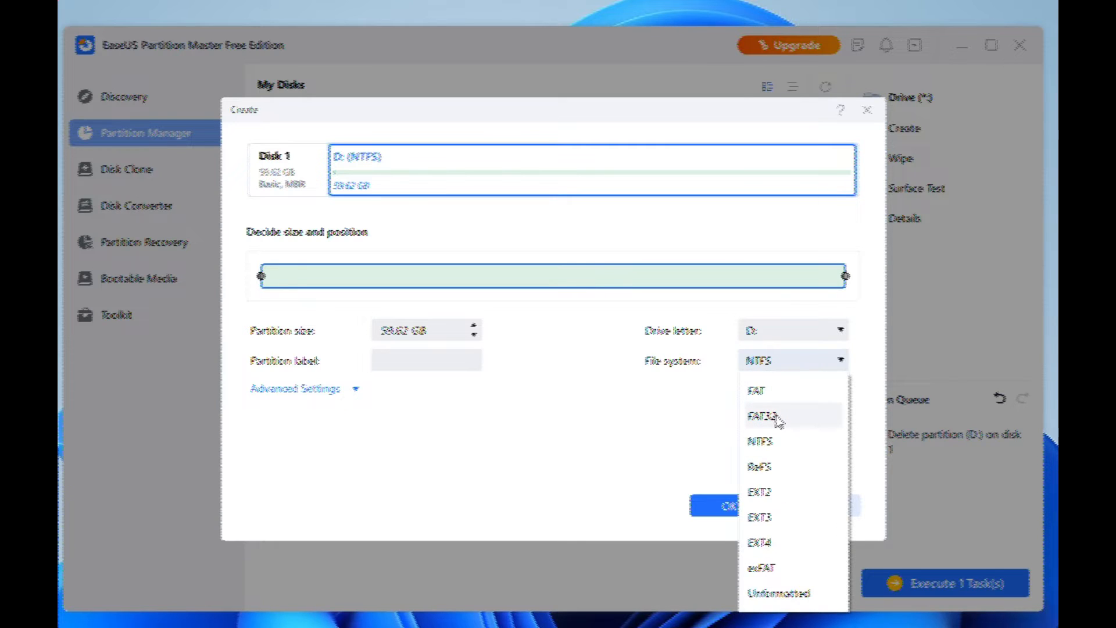
{"action": "left_click", "coordinate": [765, 416]}
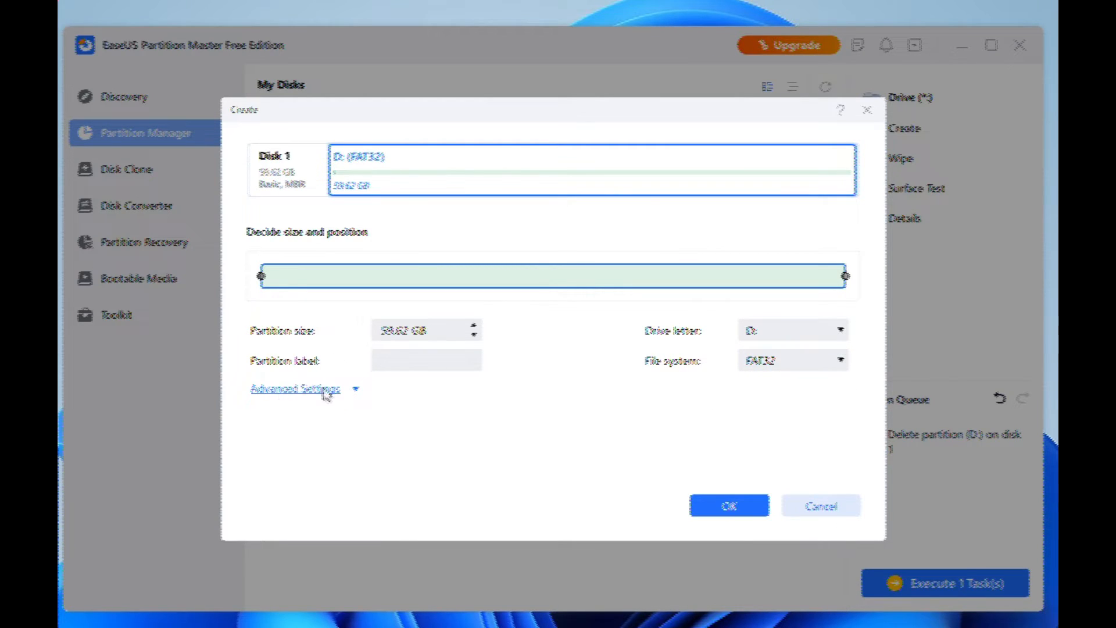
{"action": "left_click", "coordinate": [295, 389]}
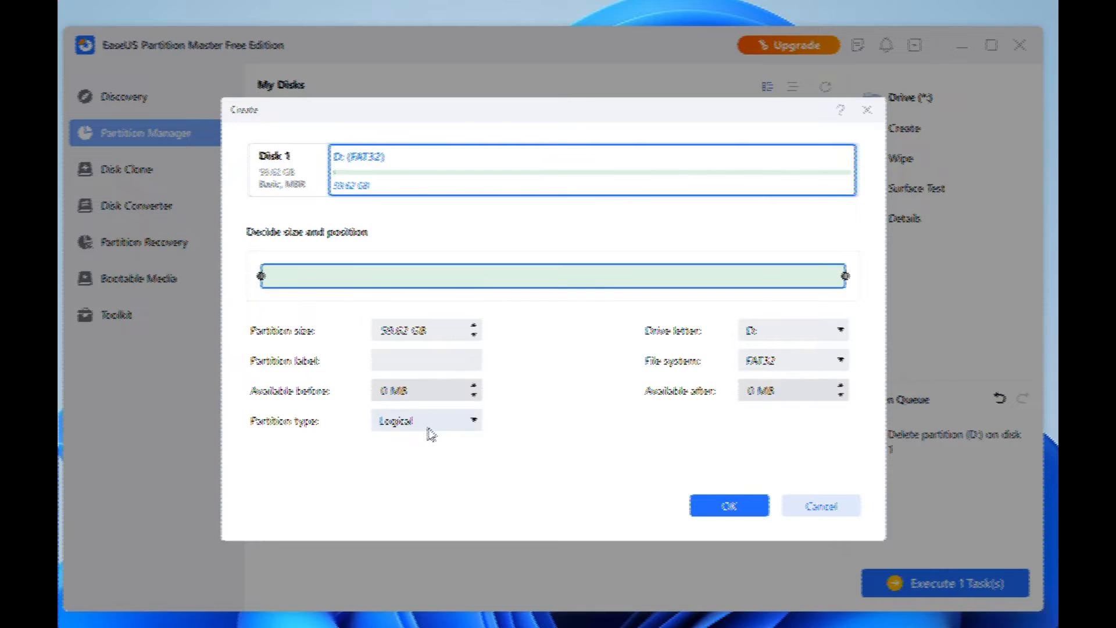
{"action": "mouse_move", "coordinate": [433, 460]}
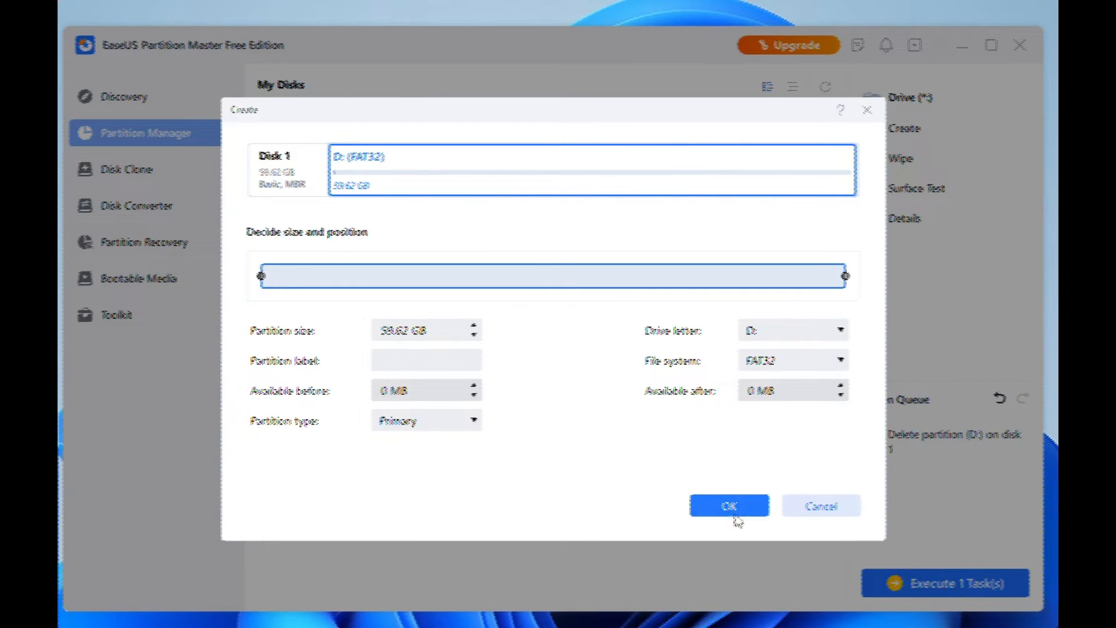
{"action": "left_click", "coordinate": [729, 505]}
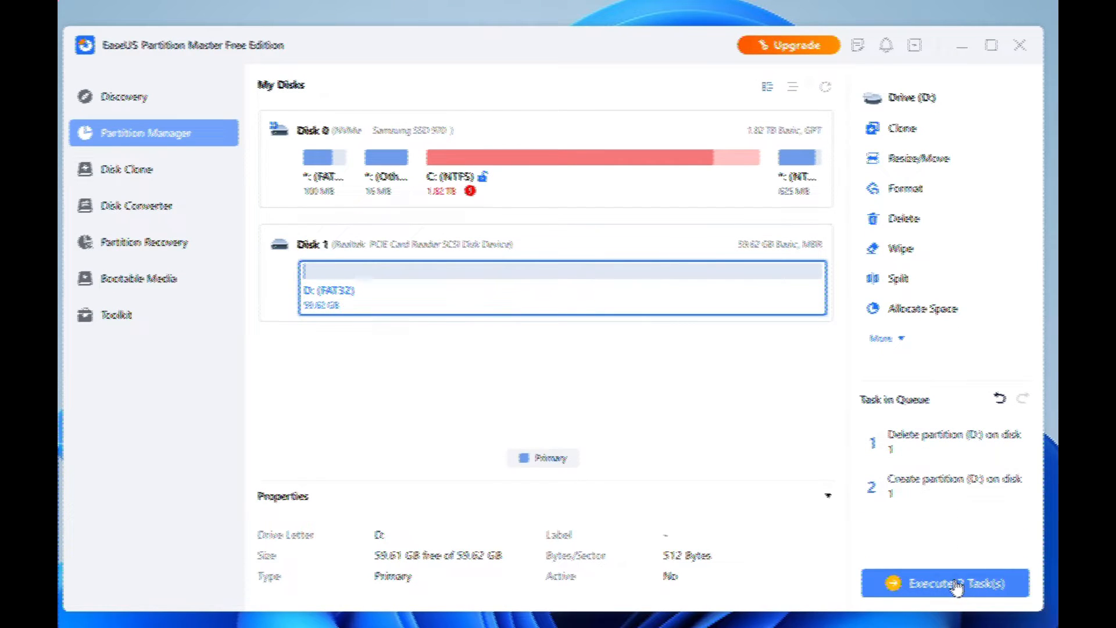
Execute and apply the two pending tasks: delete and recreate the D: partition
{"action": "left_click", "coordinate": [947, 598]}
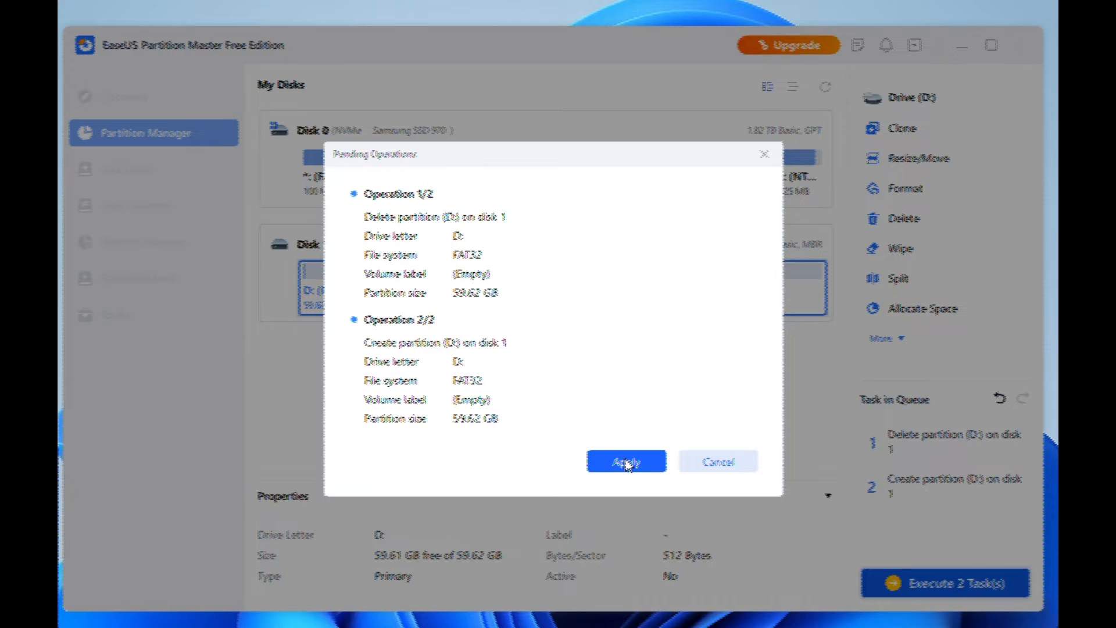
{"action": "left_click", "coordinate": [627, 461]}
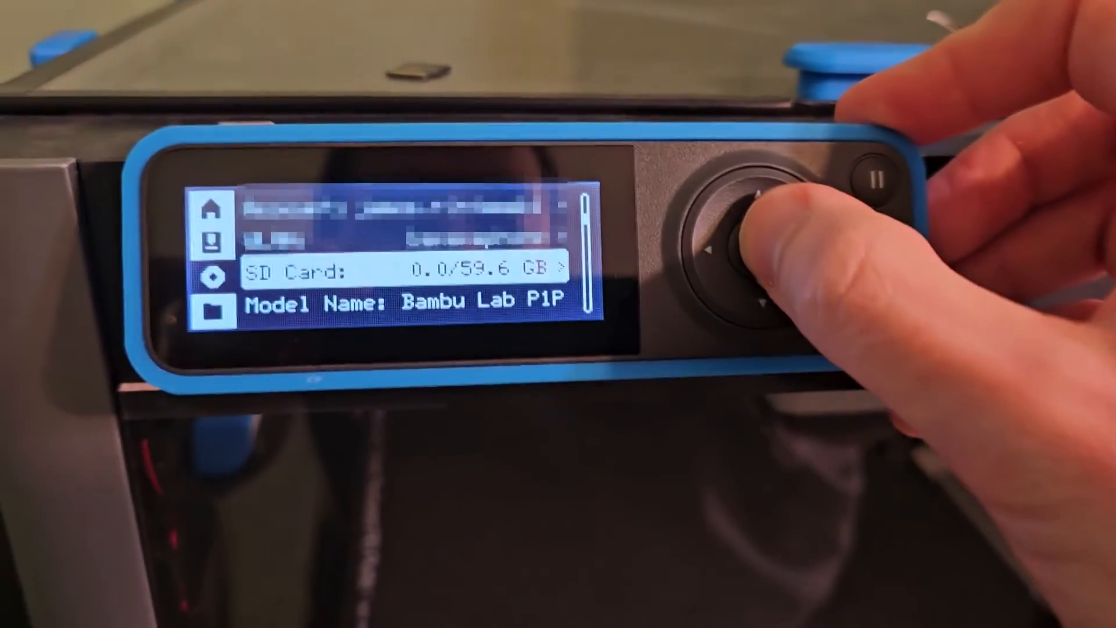
Open the printer's SD Card info, showing 0.0/59.6 GB with Format and Eject options
{"action": "left_click", "coordinate": [733, 248]}
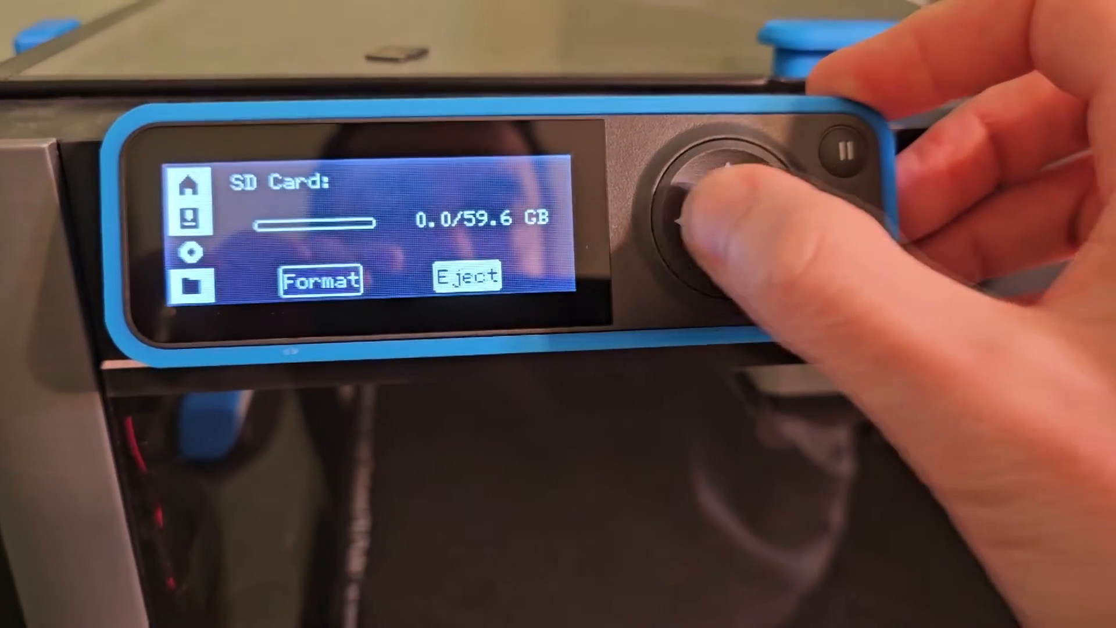